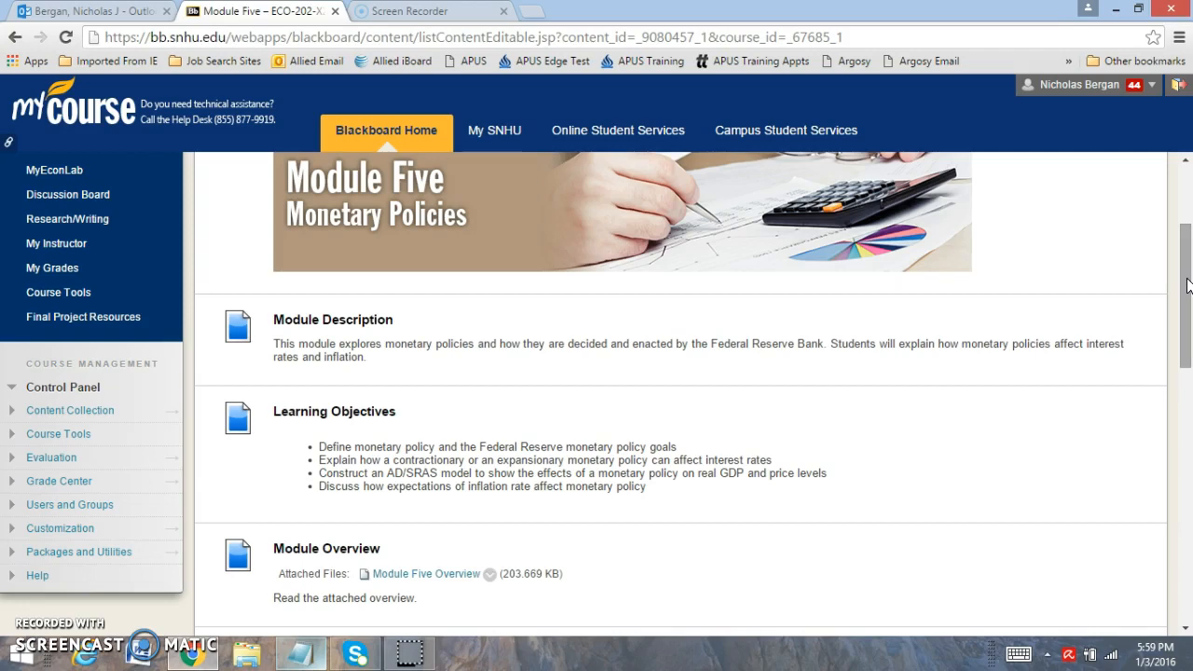
Scroll through the course page, then go to Learning Modules and the Course Information area.
{"action": "scroll", "scroll_direction": "down", "scroll_amount": 3}
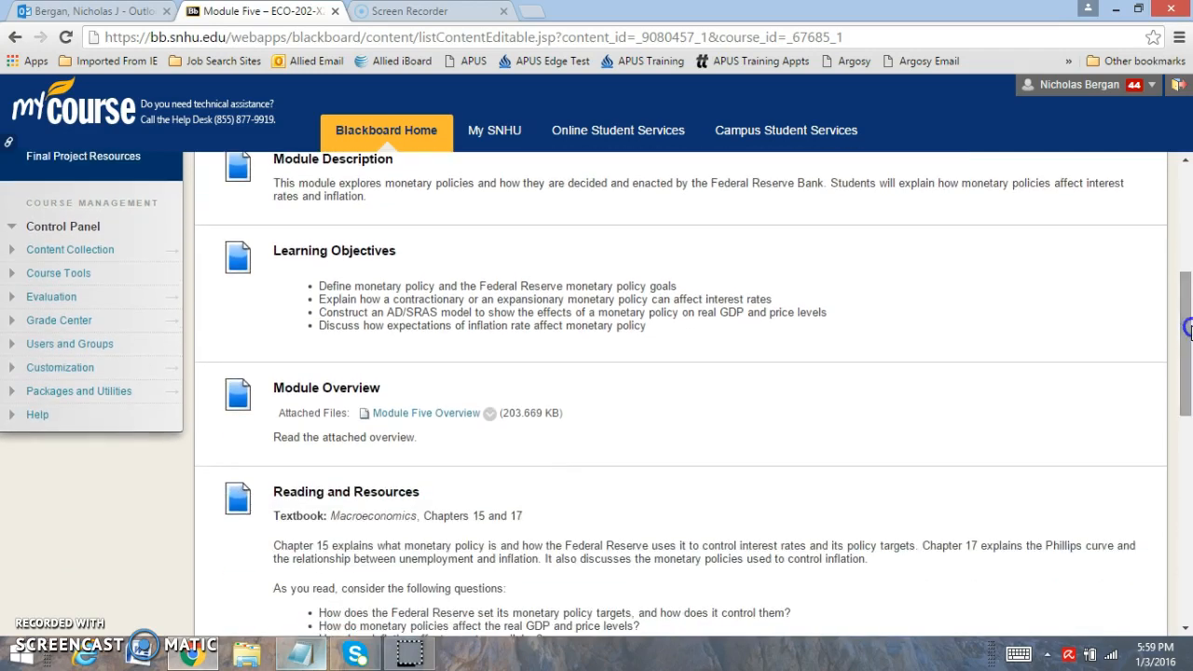
{"action": "mouse_move", "coordinate": [443, 279]}
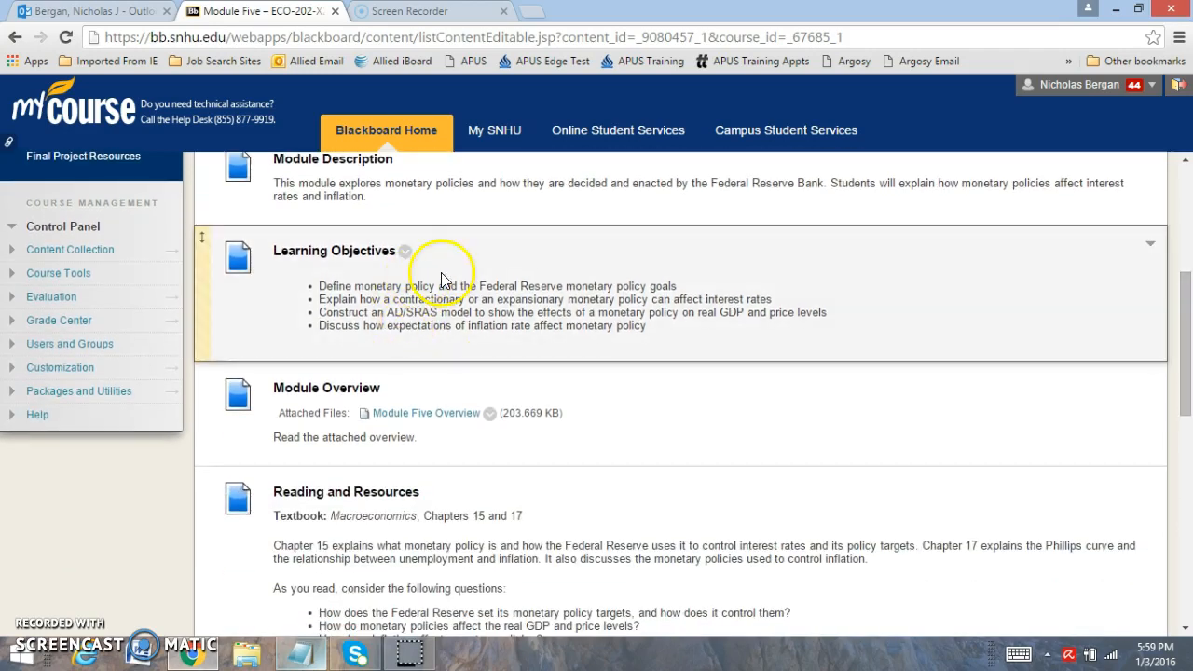
{"action": "mouse_move", "coordinate": [830, 296]}
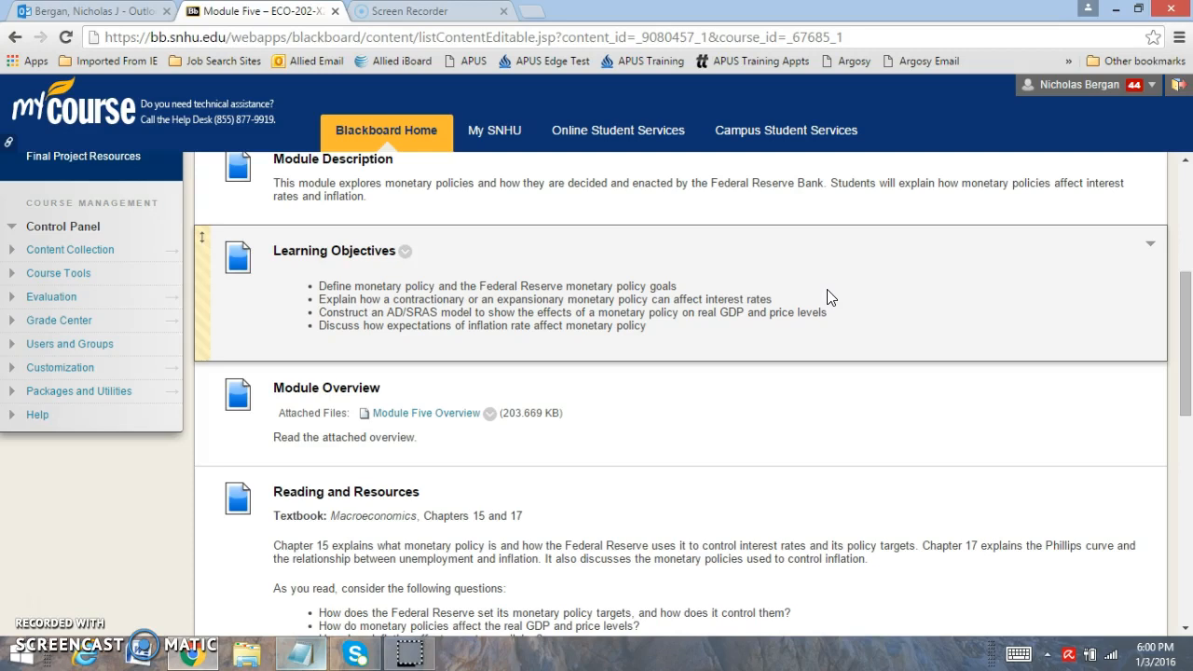
{"action": "scroll", "scroll_direction": "down", "scroll_amount": 3}
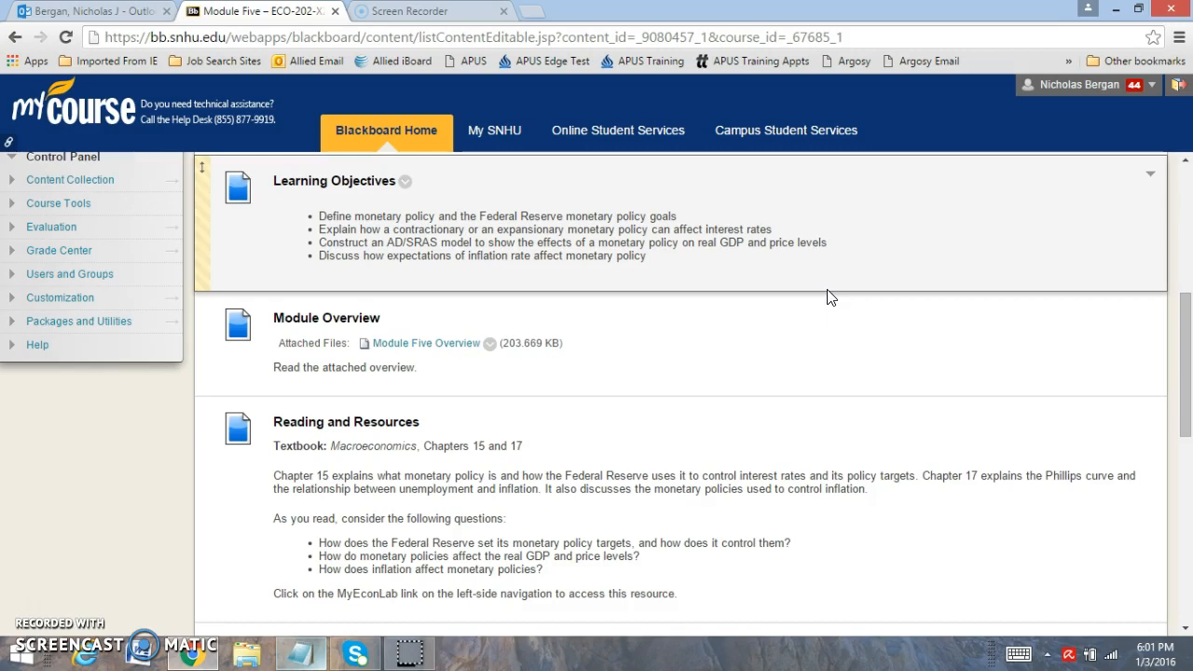
{"action": "scroll", "scroll_direction": "down", "scroll_amount": 3}
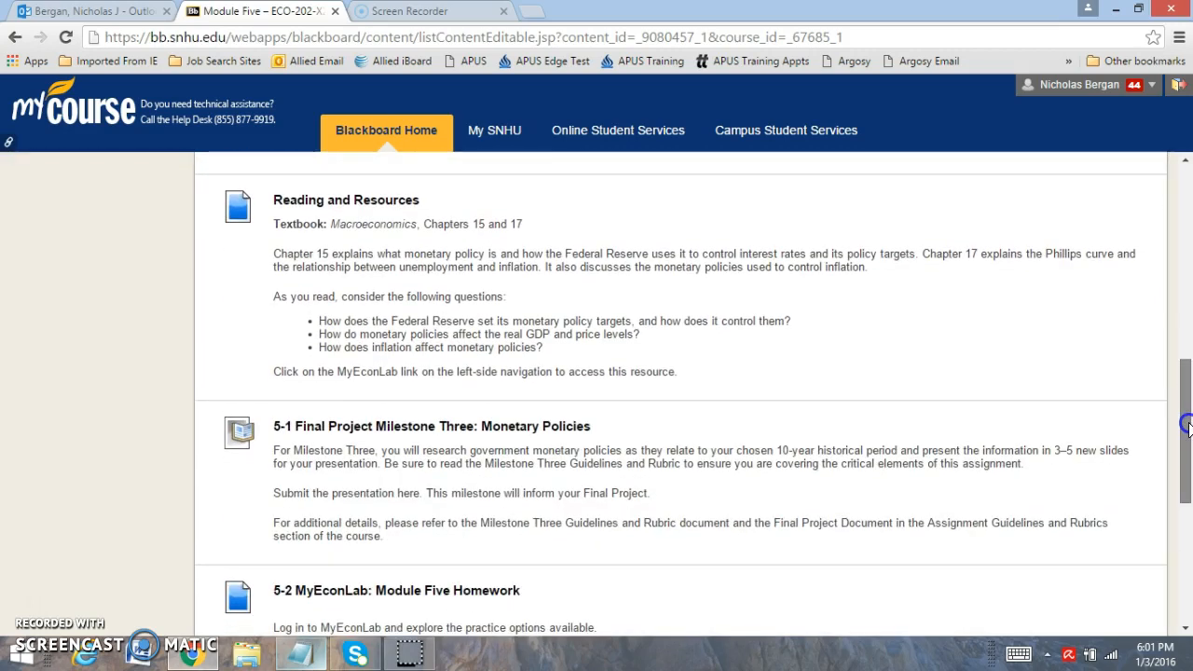
{"action": "scroll", "scroll_direction": "down", "scroll_amount": 3}
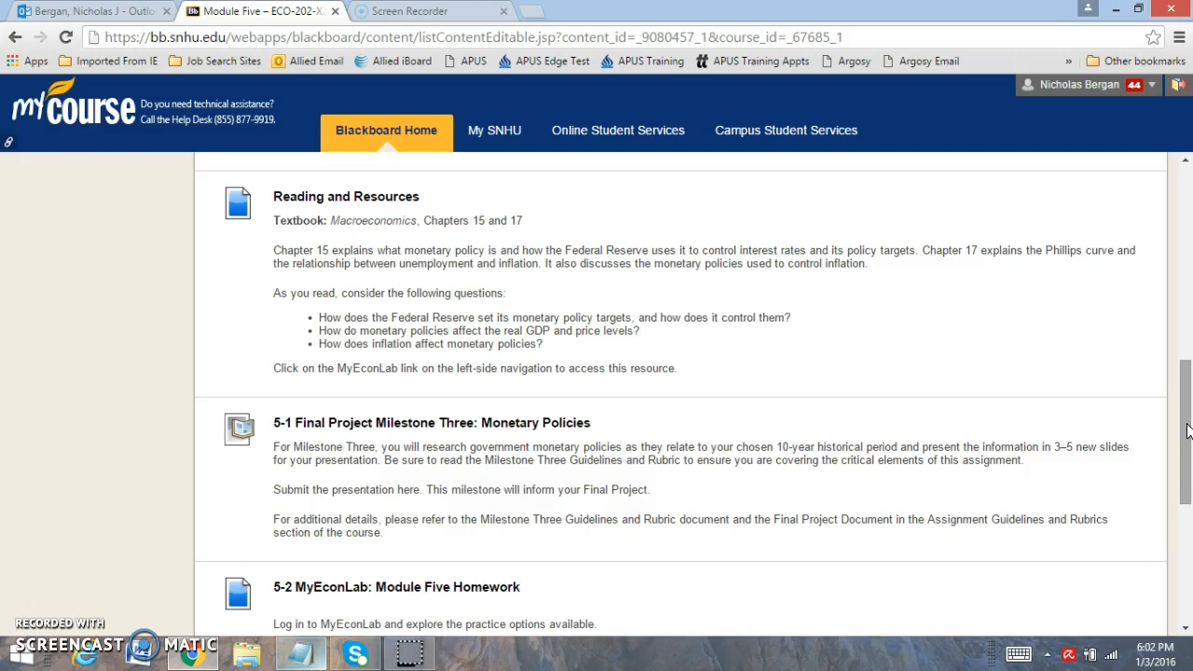
{"action": "scroll", "scroll_direction": "down", "scroll_amount": 3}
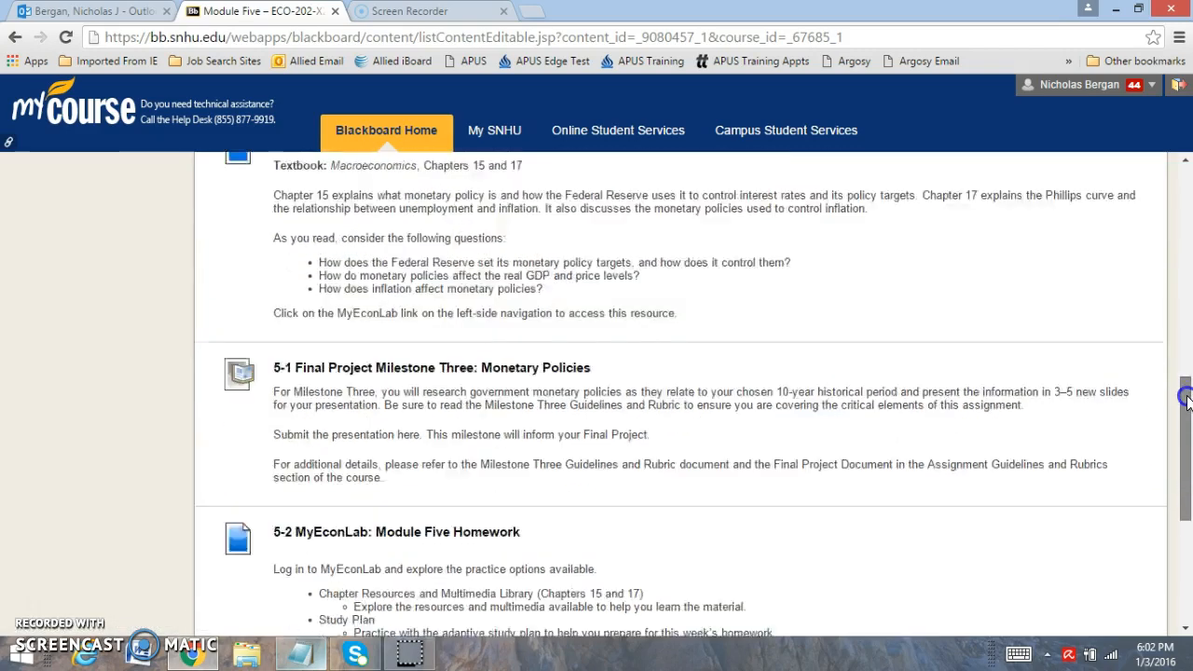
{"action": "left_click", "coordinate": [69, 338]}
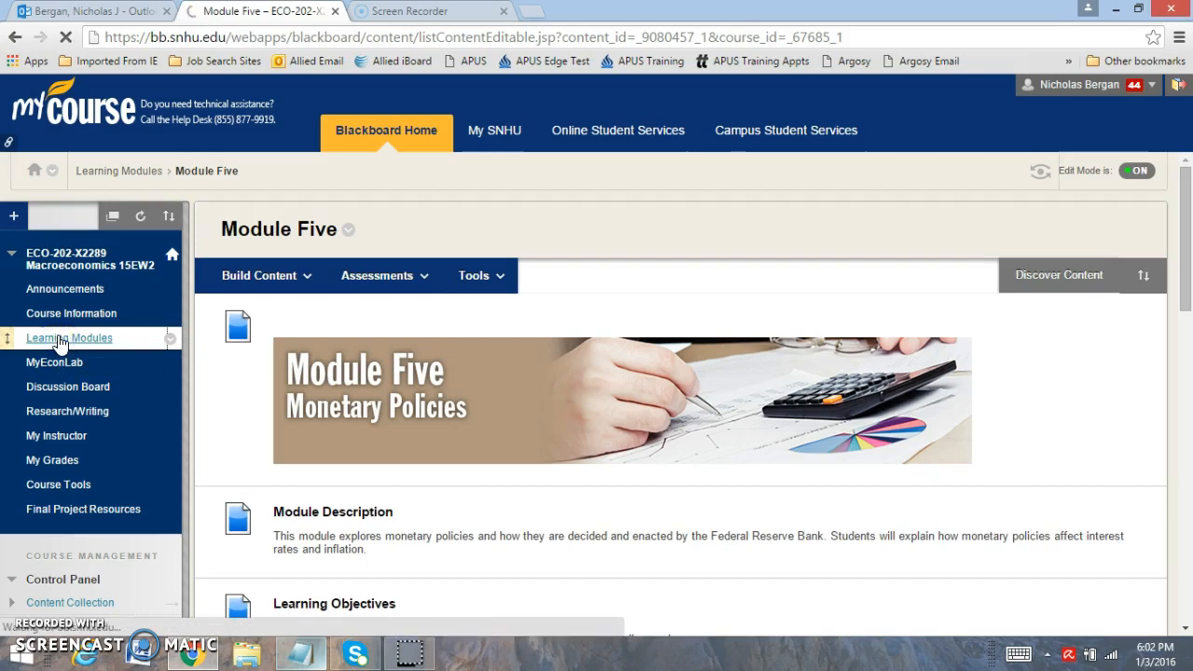
{"action": "left_click", "coordinate": [69, 337]}
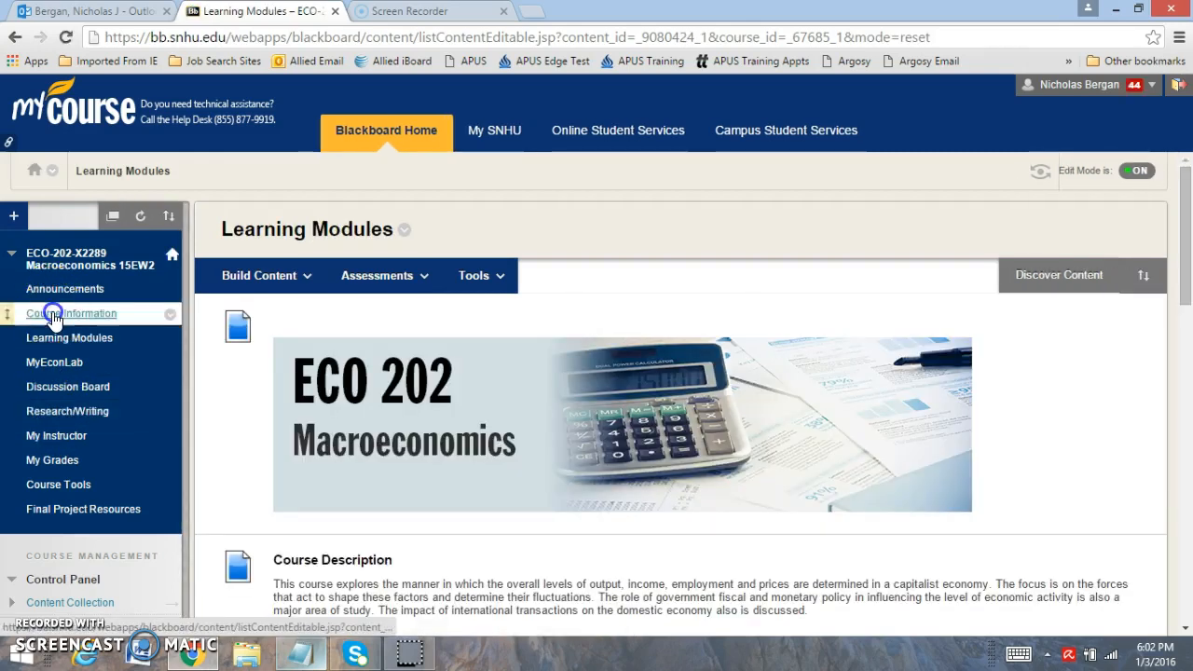
{"action": "left_click", "coordinate": [71, 313]}
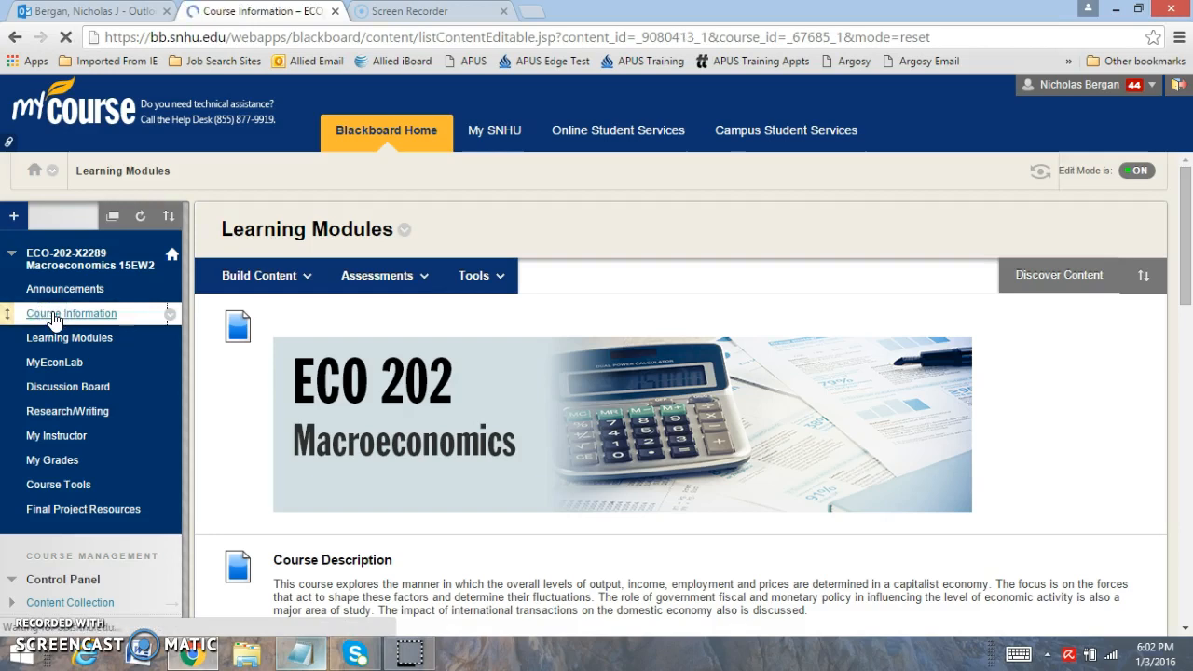
{"action": "left_click", "coordinate": [71, 313]}
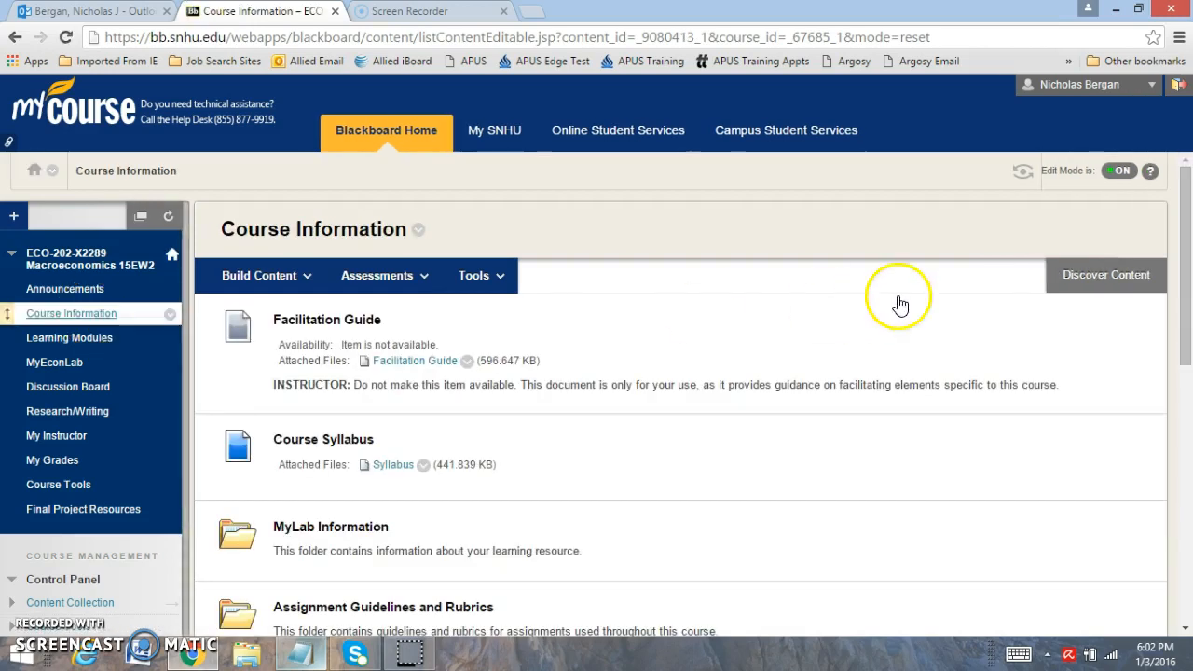
Open the Assignment Guidelines and Rubrics folder and scroll to the Milestone rubric files.
{"action": "scroll", "scroll_direction": "down", "scroll_amount": 3}
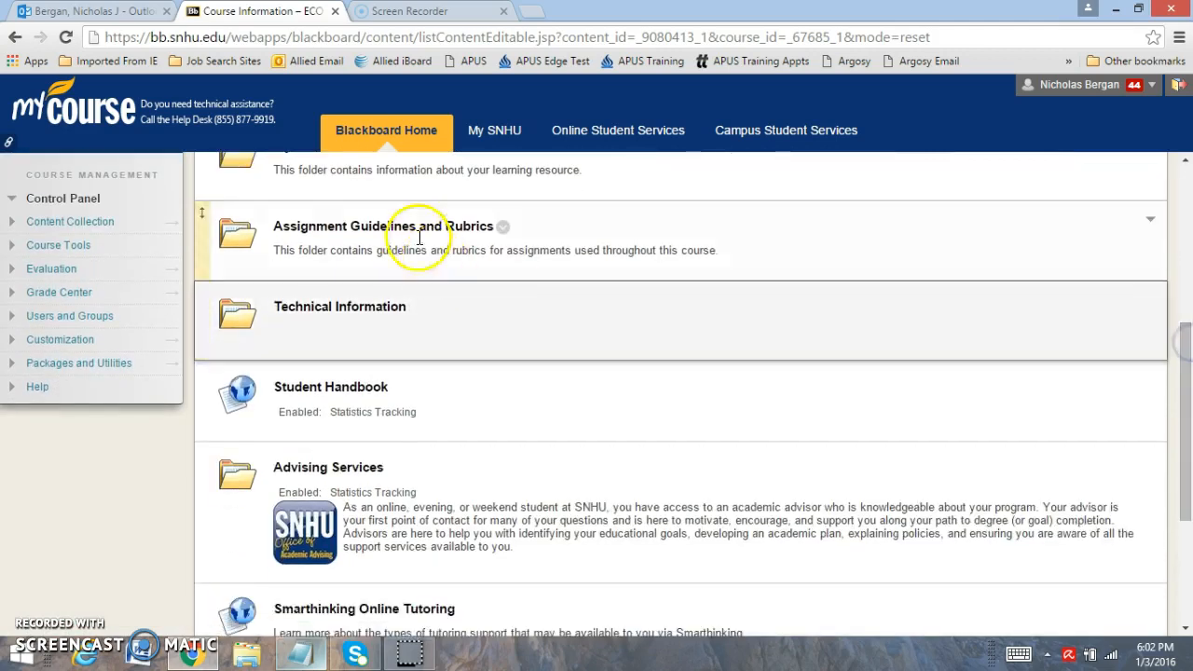
{"action": "left_click", "coordinate": [382, 226]}
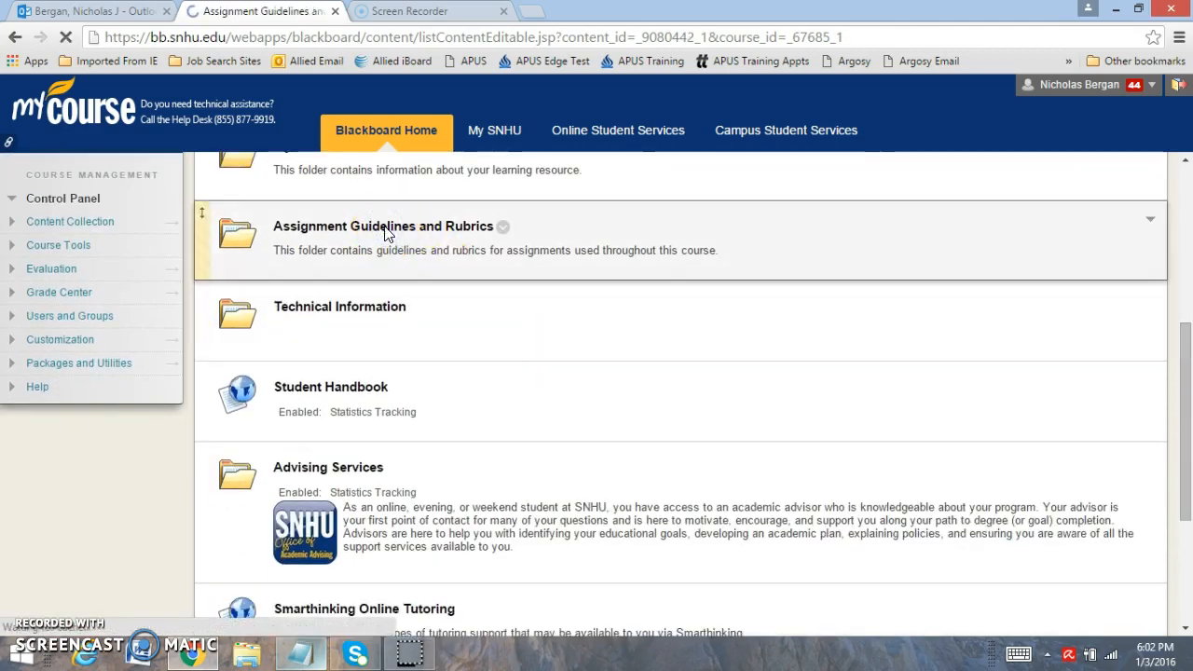
{"action": "left_click", "coordinate": [382, 226]}
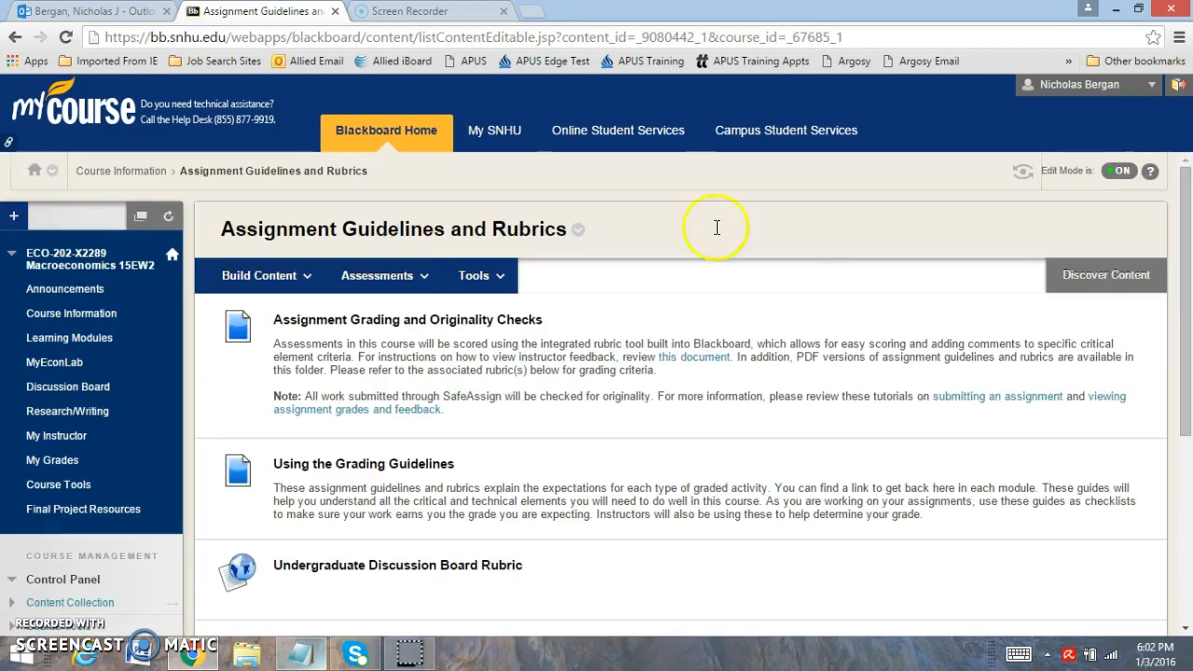
{"action": "scroll", "scroll_direction": "down", "scroll_amount": 3}
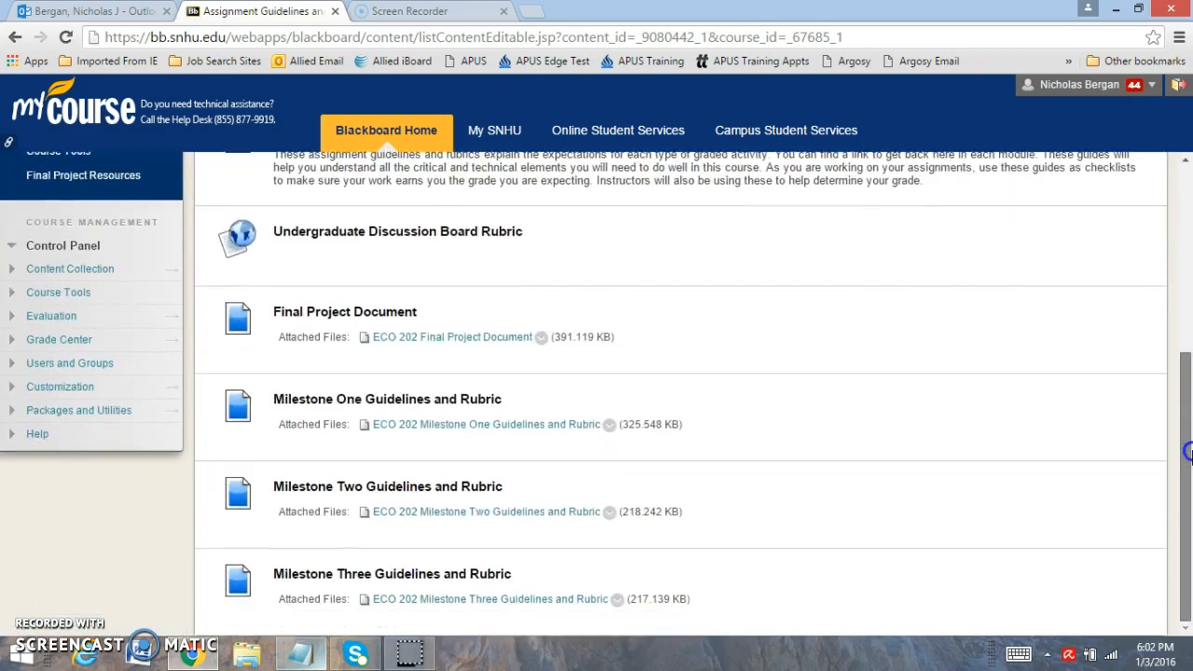
{"action": "mouse_move", "coordinate": [436, 518]}
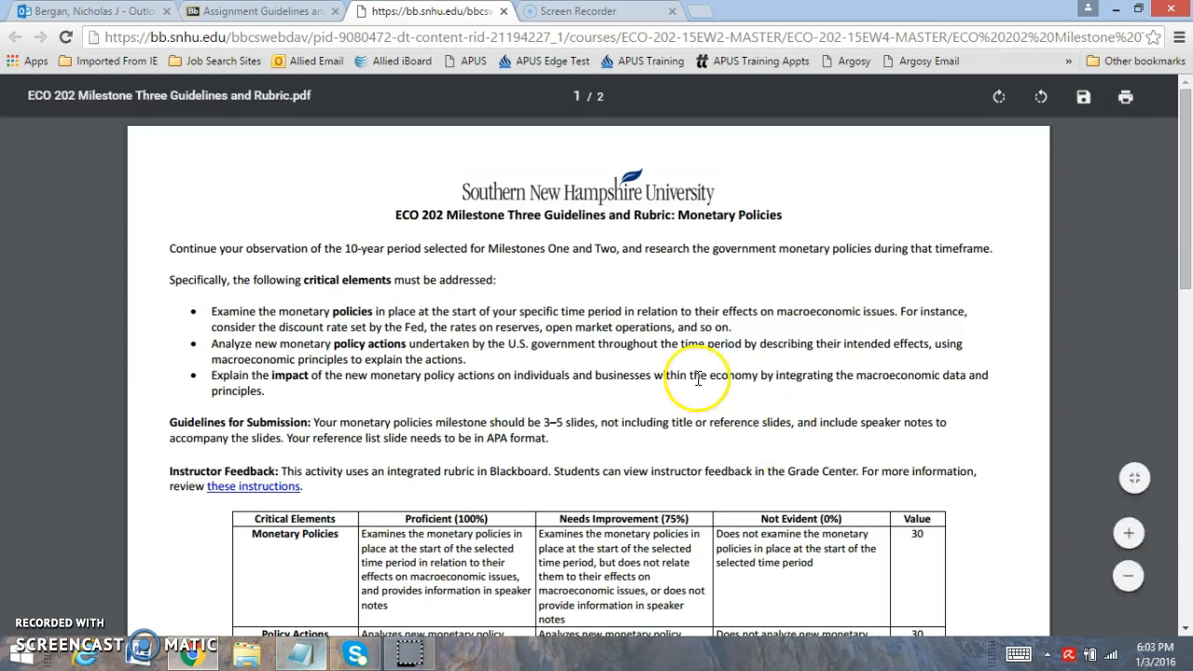
{"action": "scroll", "scroll_direction": "down", "scroll_amount": 3}
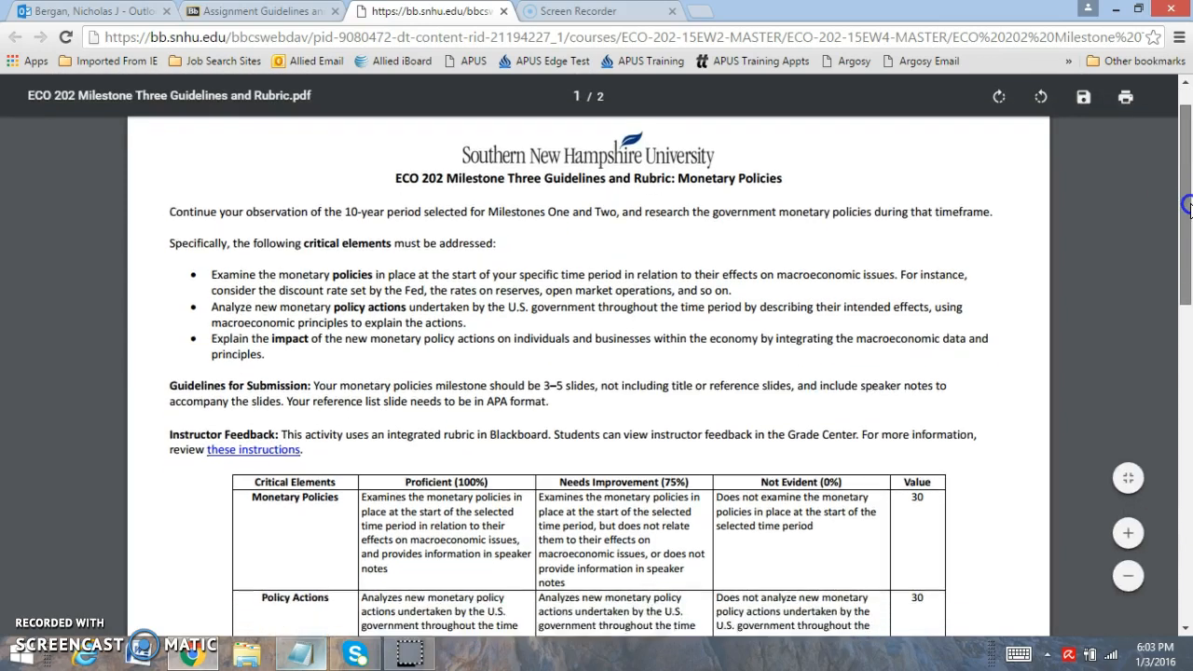
{"action": "scroll", "scroll_direction": "down", "scroll_amount": 3}
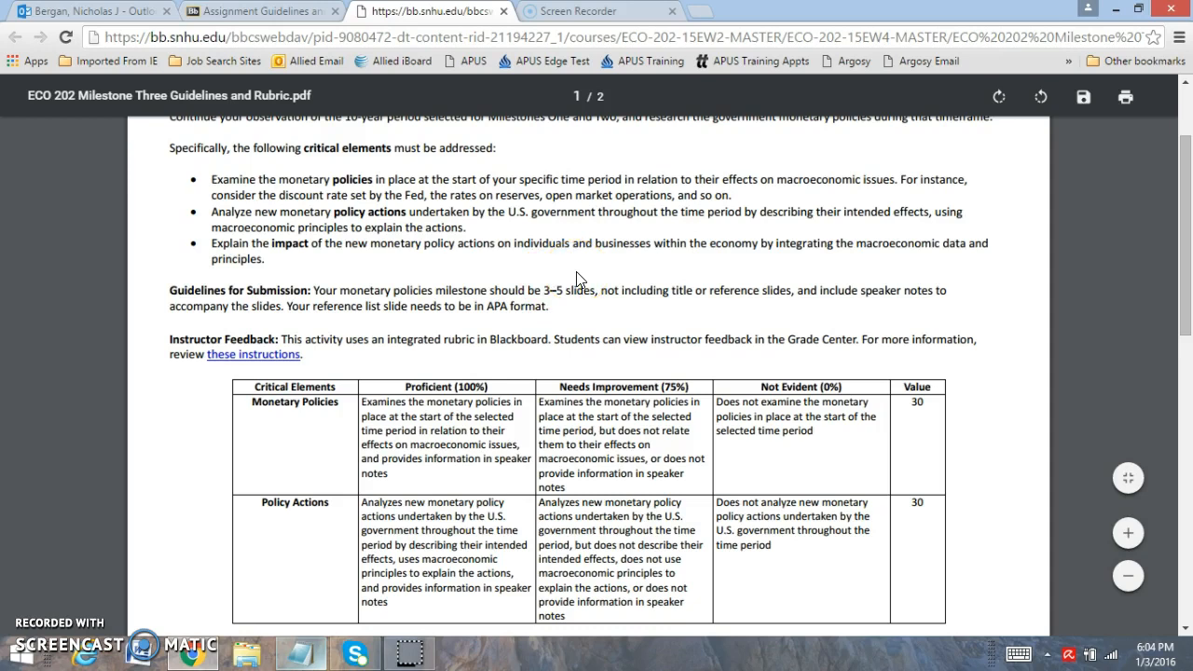
{"action": "mouse_move", "coordinate": [1041, 308]}
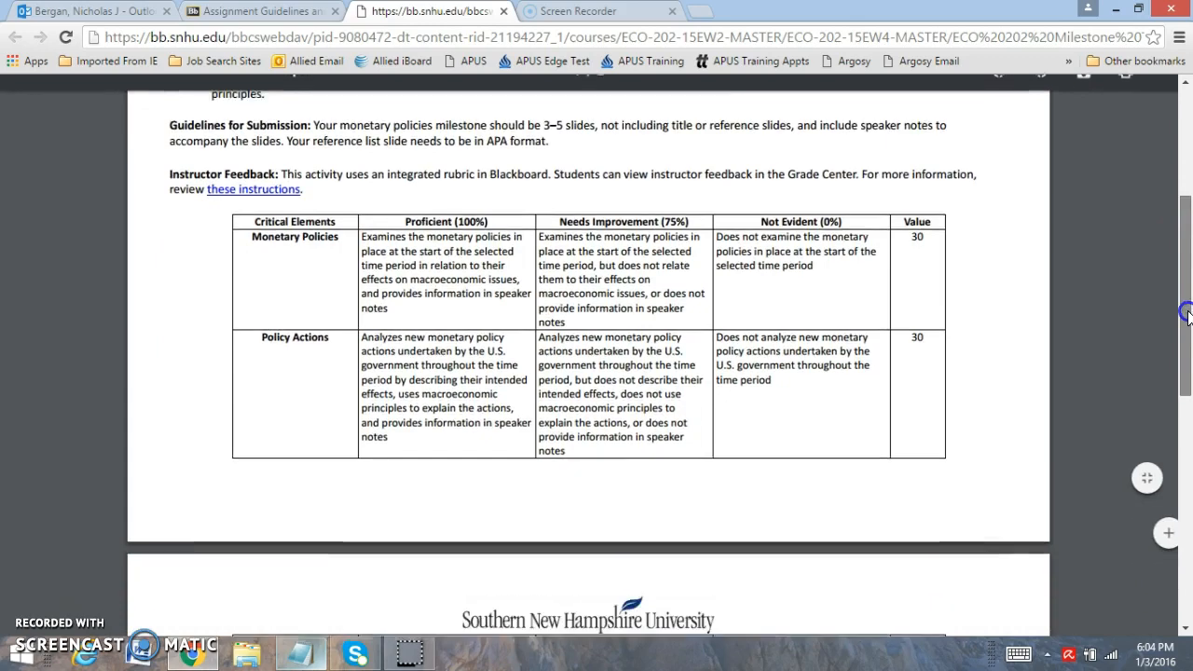
{"action": "scroll", "scroll_direction": "down", "scroll_amount": 3}
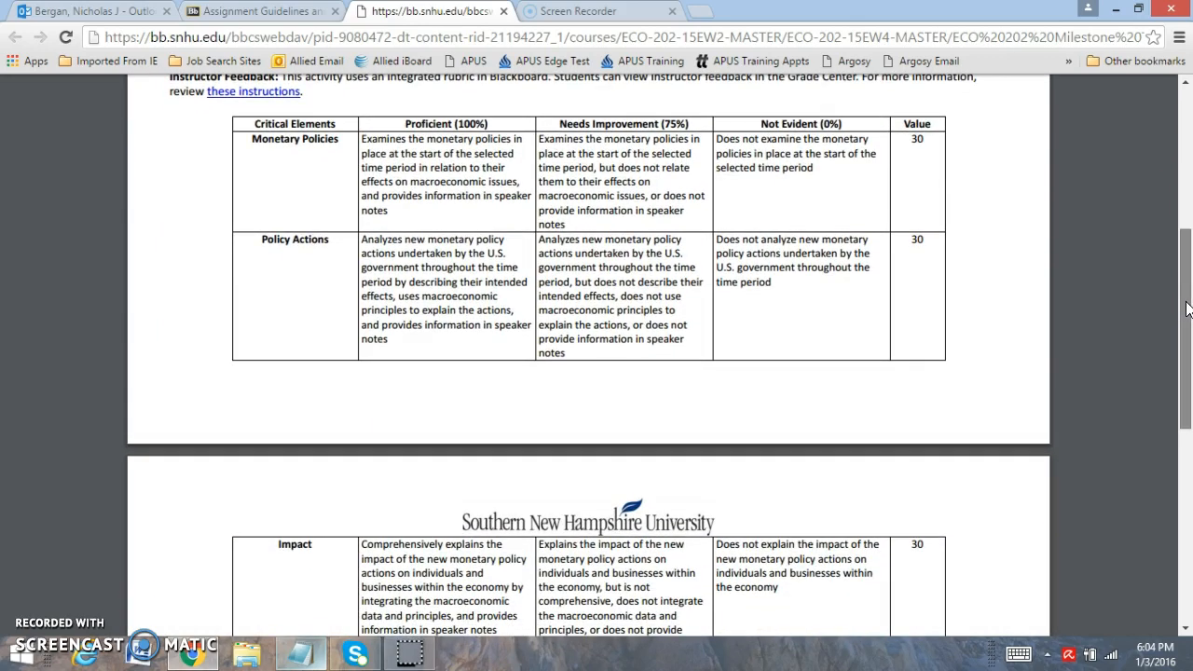
{"action": "scroll", "scroll_direction": "down", "scroll_amount": 3}
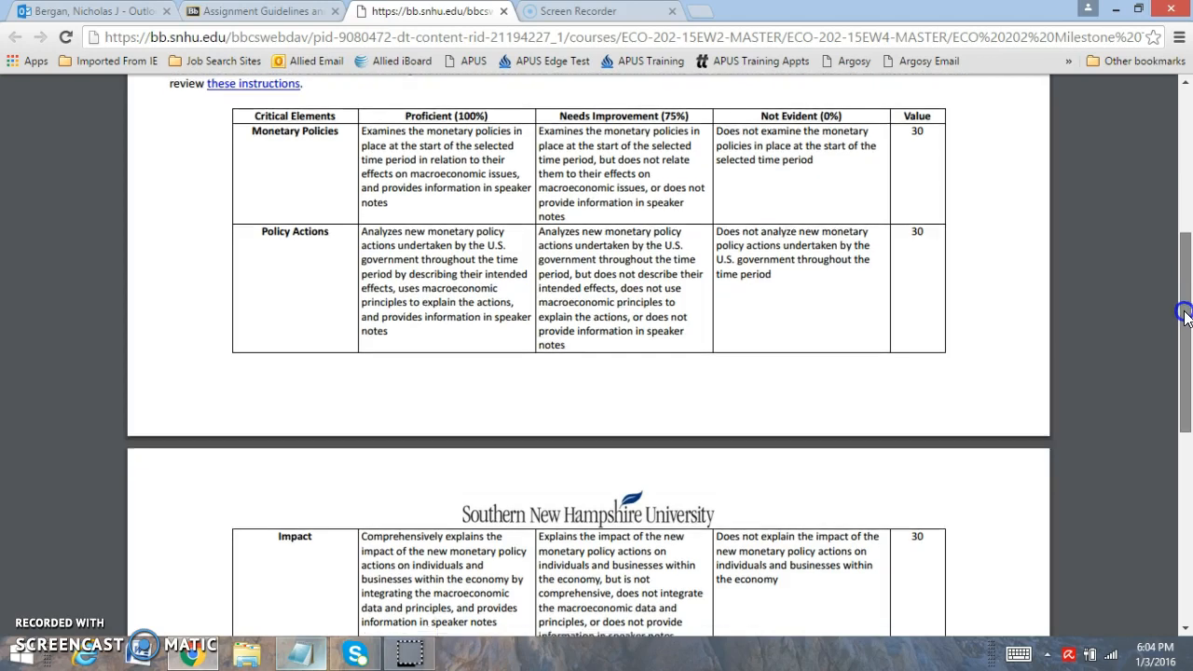
{"action": "scroll", "scroll_direction": "down", "scroll_amount": 3}
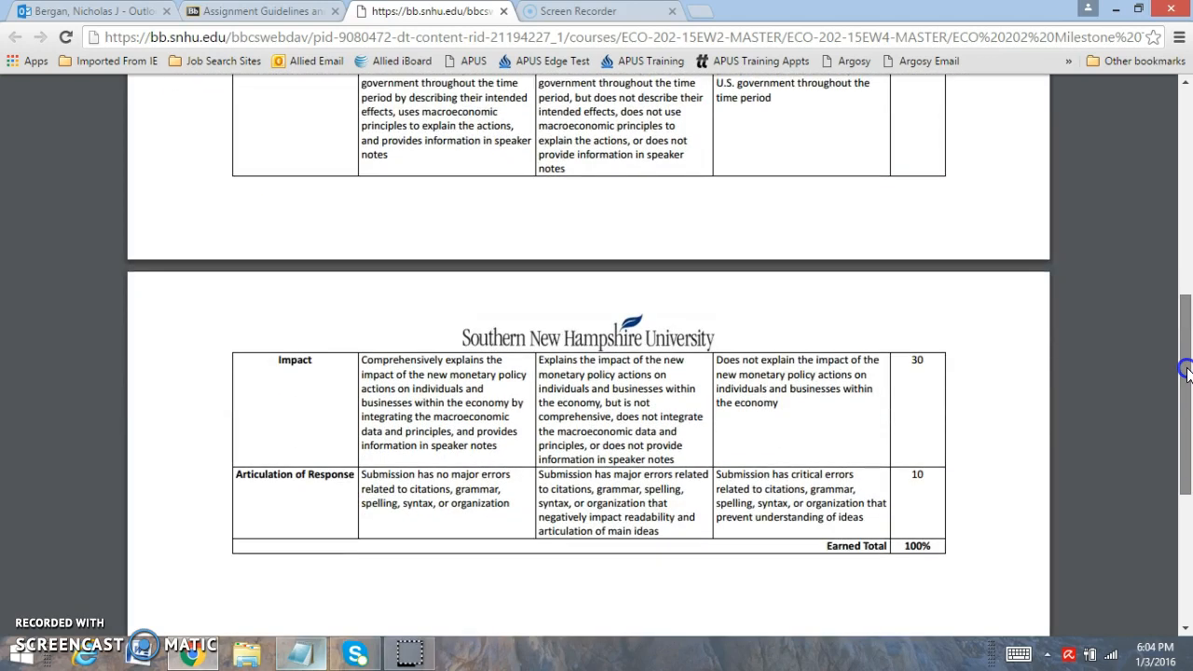